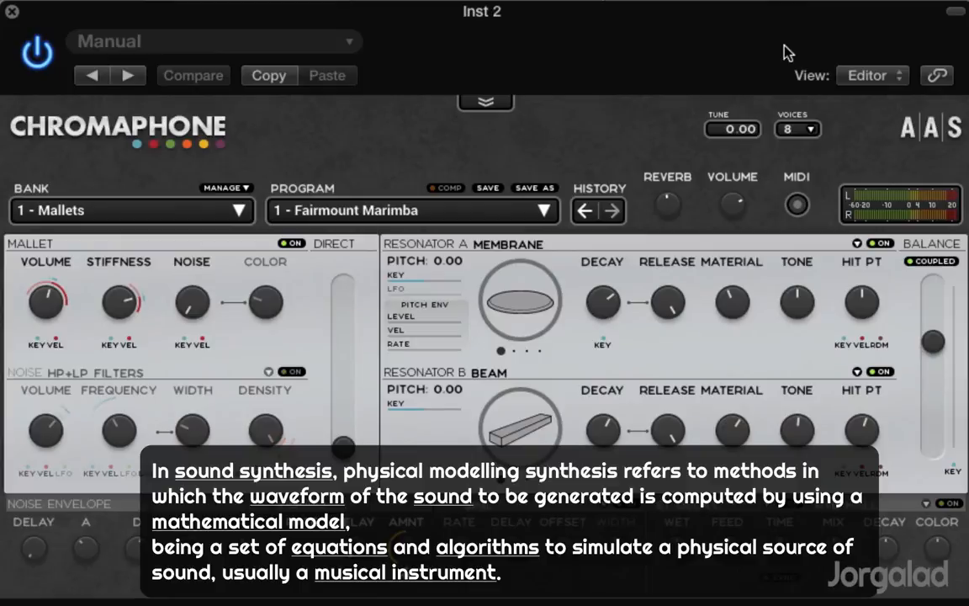
pyautogui.moveTo(804, 49)
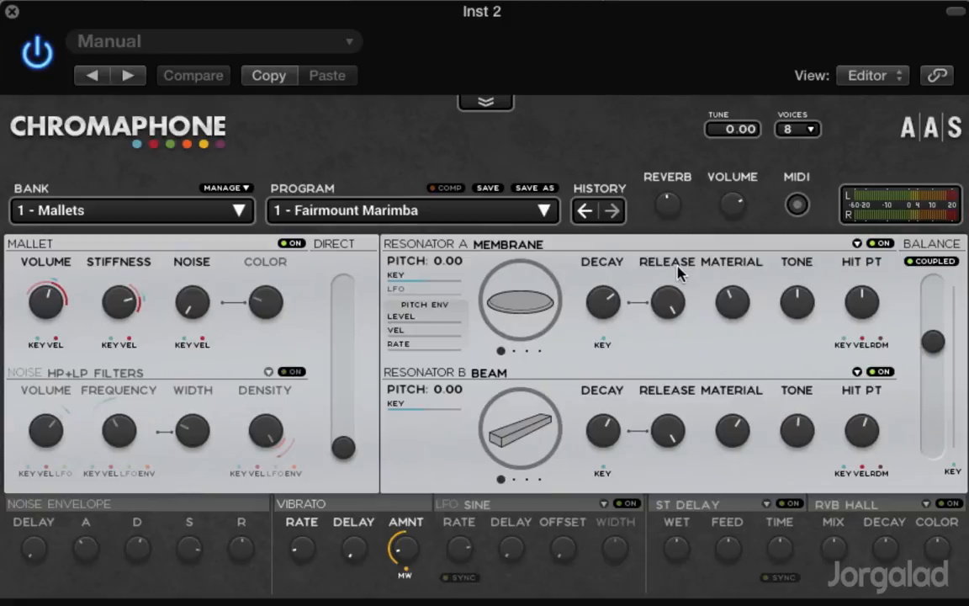
pyautogui.moveTo(648, 284)
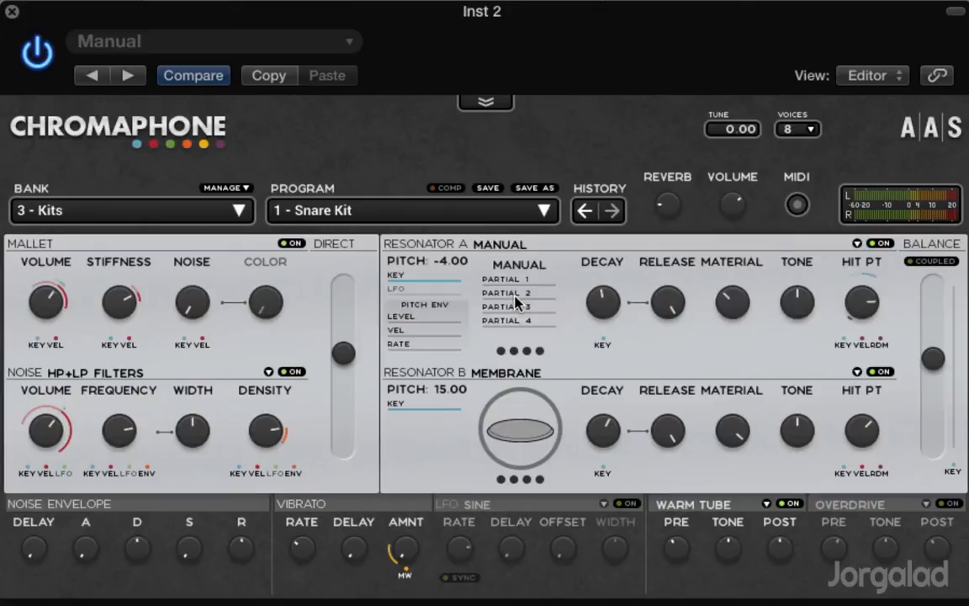
pyautogui.moveTo(529, 409)
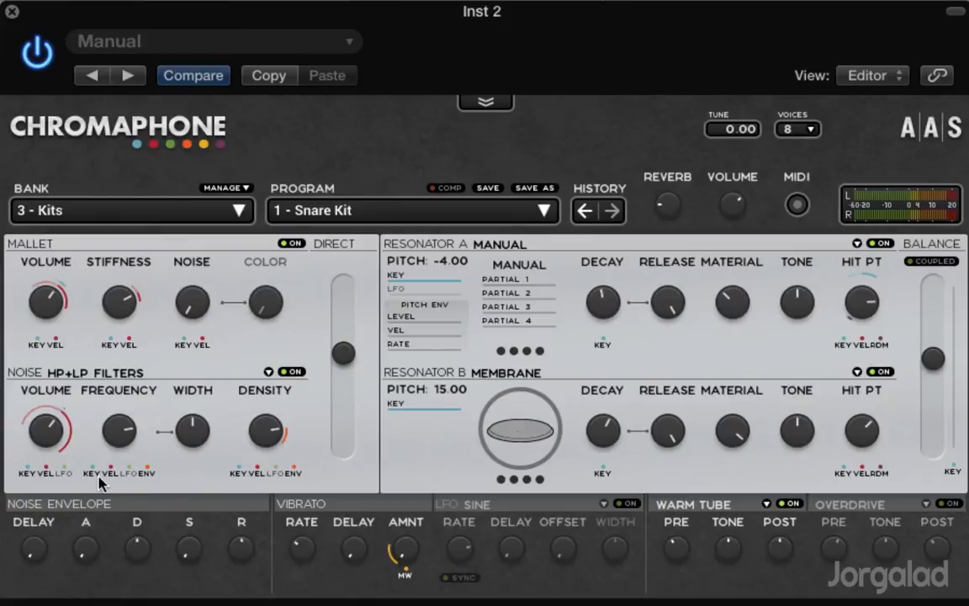
pyautogui.moveTo(727, 412)
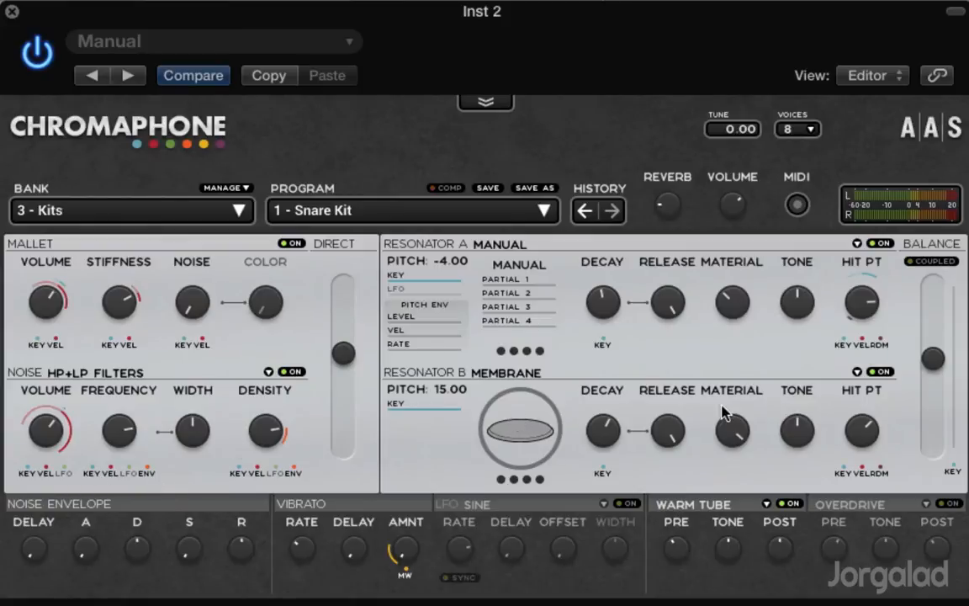
pyautogui.moveTo(583, 310)
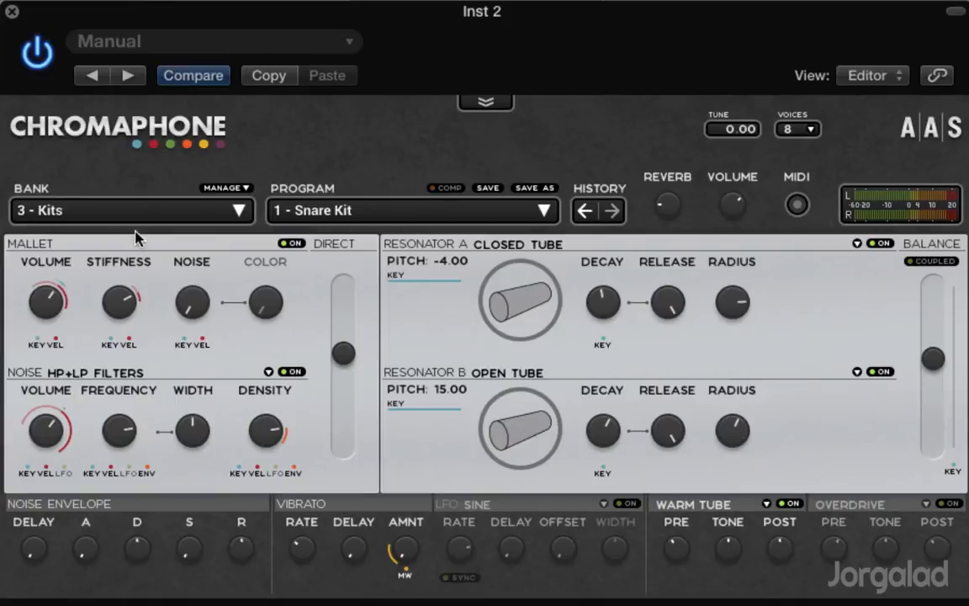
pyautogui.moveTo(47, 327)
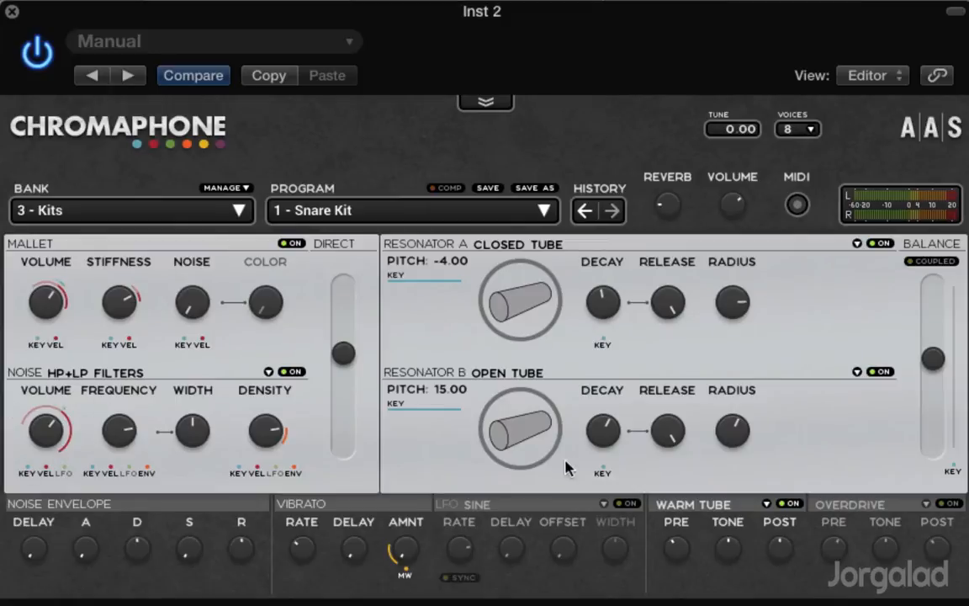
pyautogui.moveTo(704, 404)
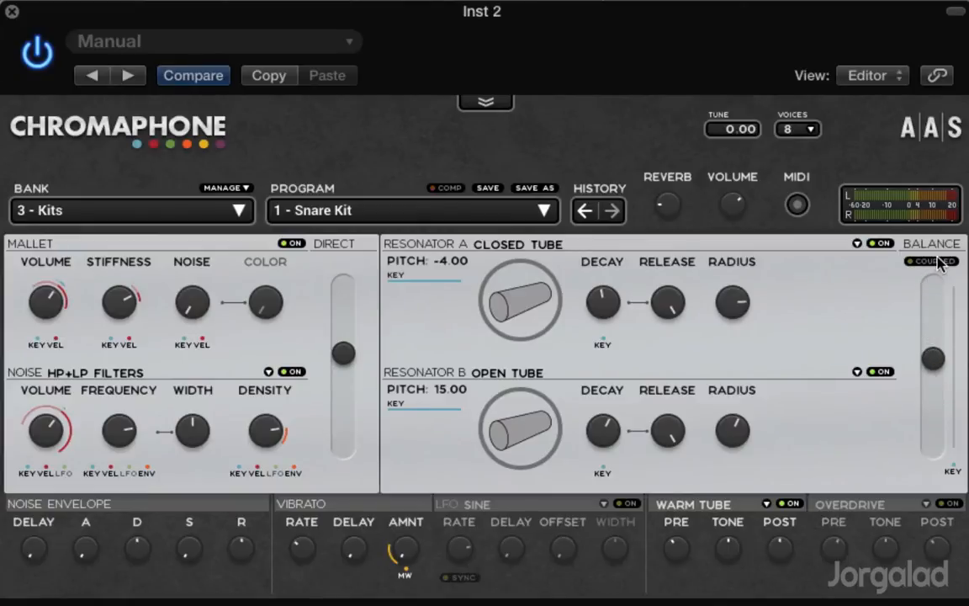
# - Toggle the Coupled button linking the two resonators
pyautogui.click(932, 262)
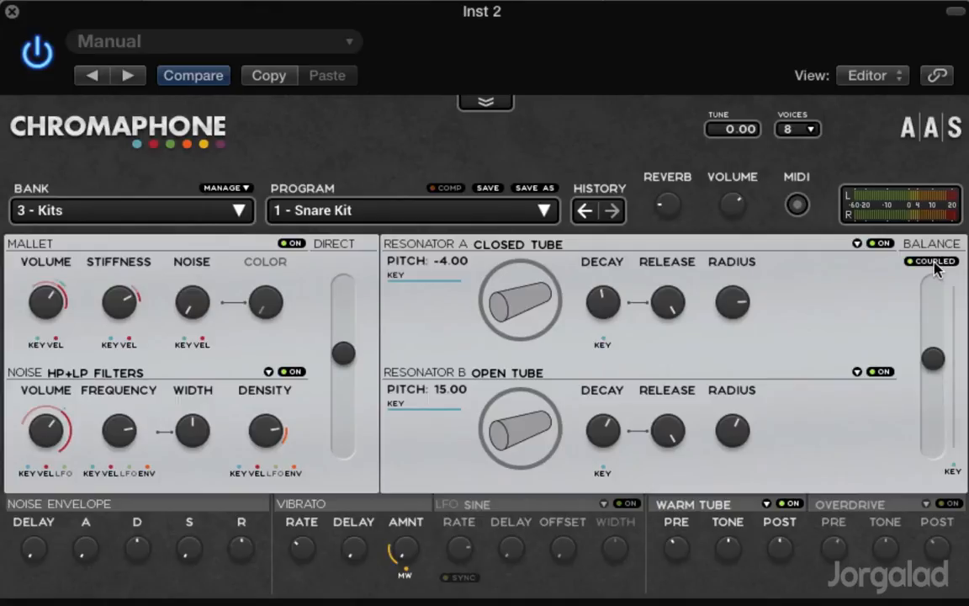
pyautogui.moveTo(568, 431)
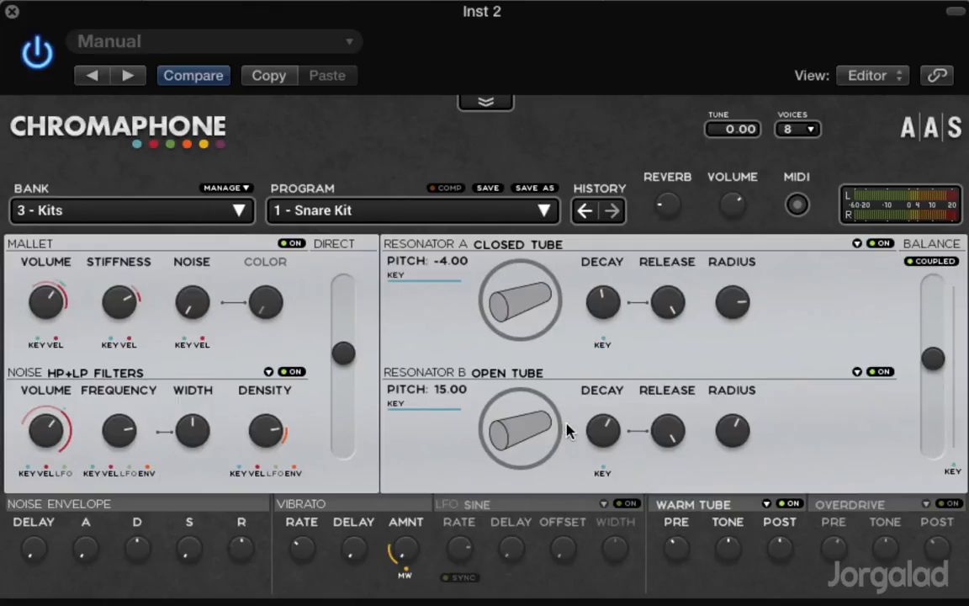
pyautogui.moveTo(542, 453)
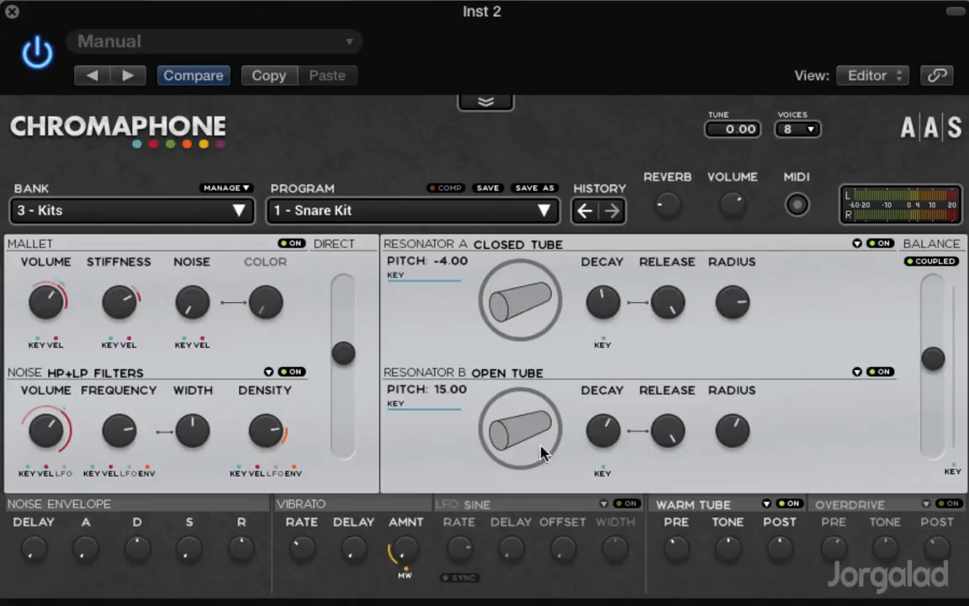
pyautogui.moveTo(554, 360)
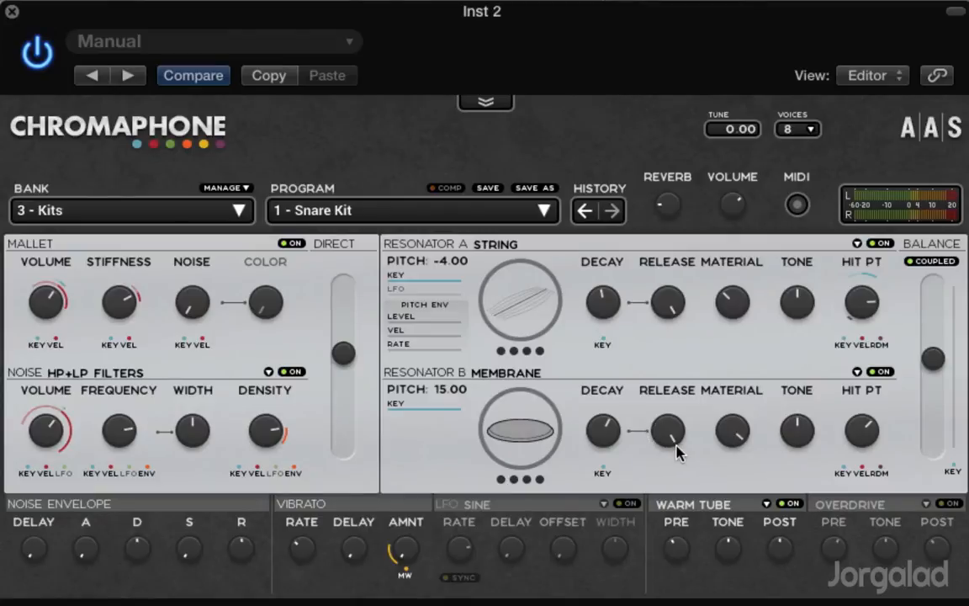
pyautogui.moveTo(562, 290)
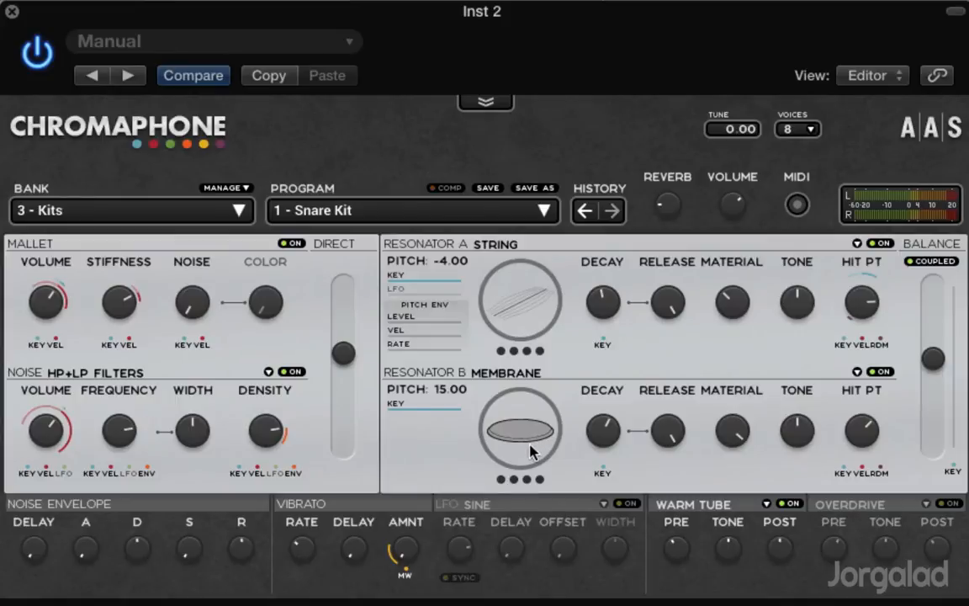
pyautogui.moveTo(491, 285)
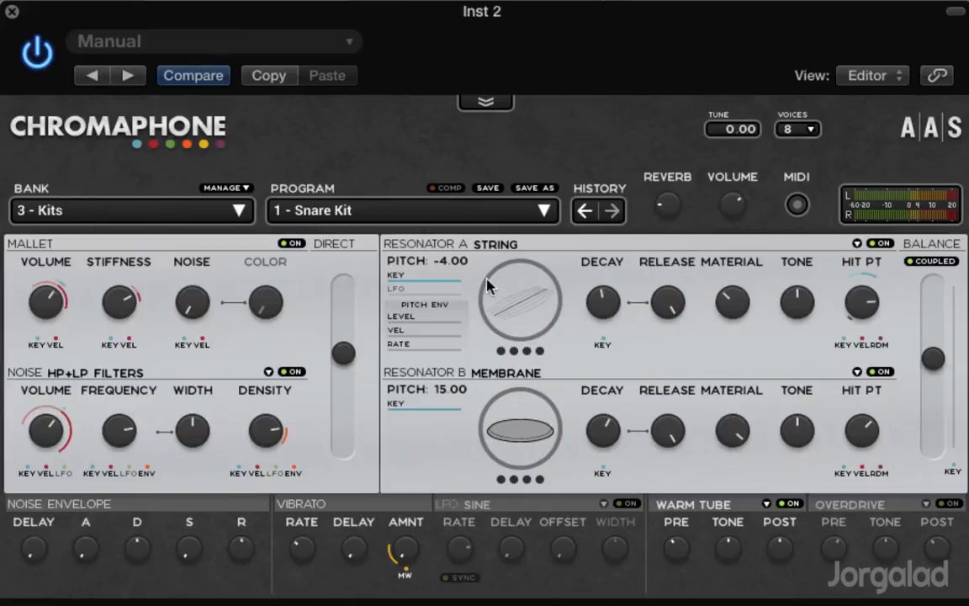
pyautogui.moveTo(529, 338)
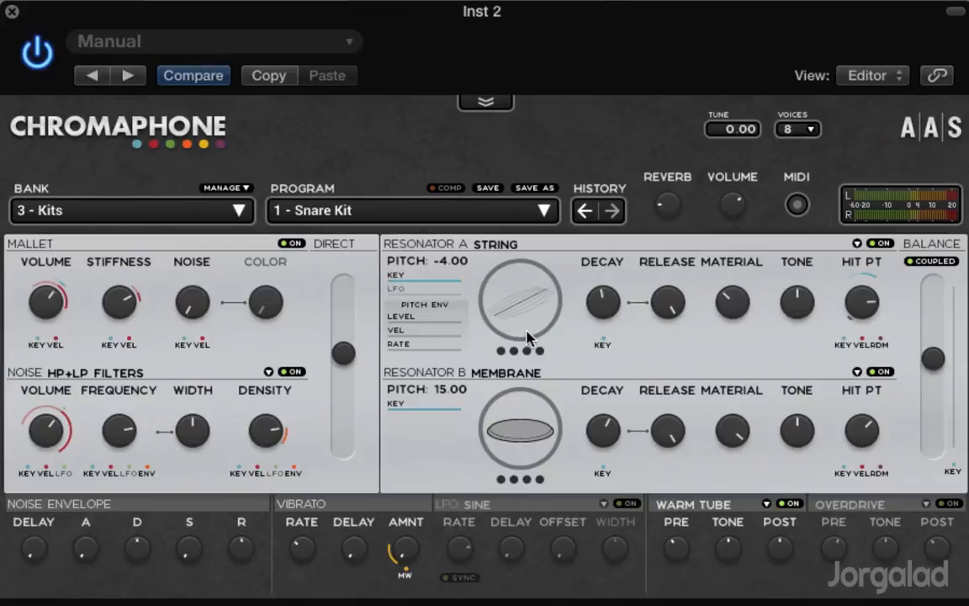
pyautogui.moveTo(569, 323)
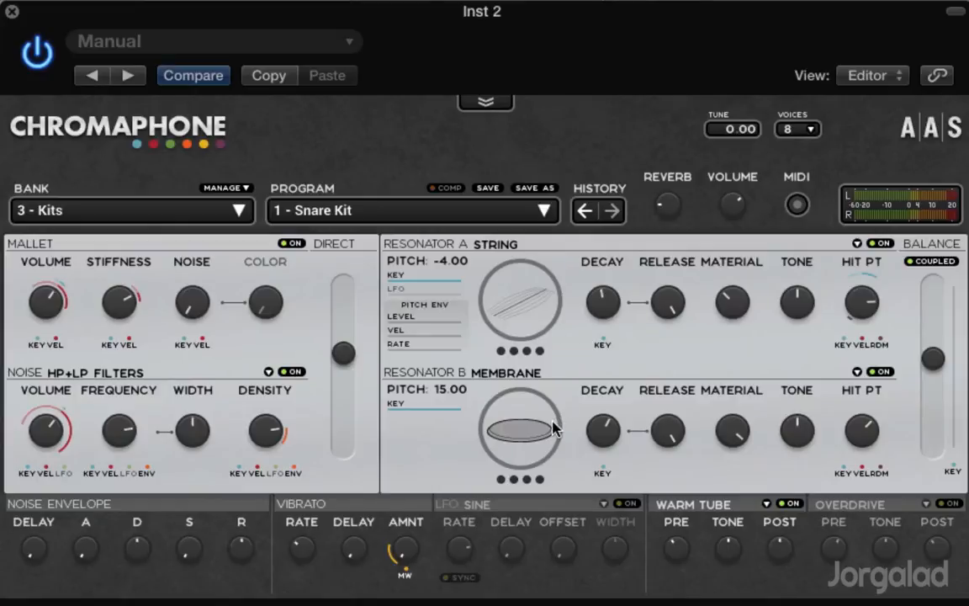
pyautogui.moveTo(539, 438)
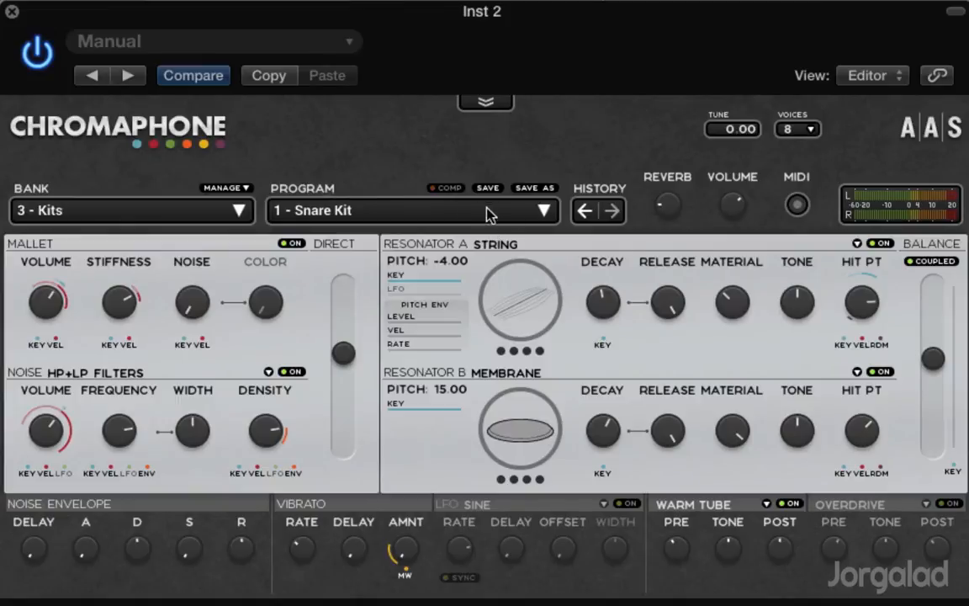
pyautogui.moveTo(576, 390)
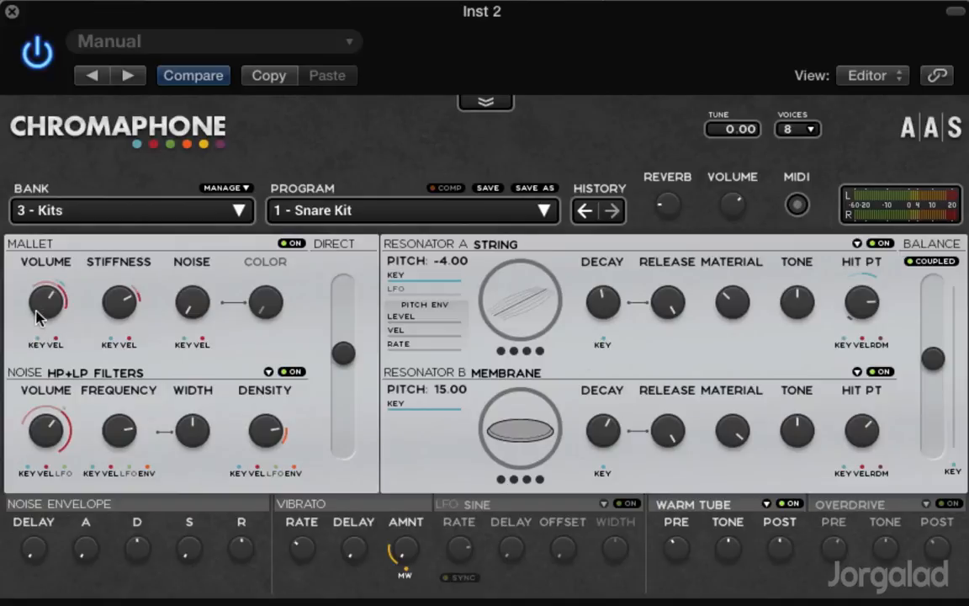
# - Nudge the mallet volume, retune Resonator A's pitch to about -0.02, and adjust its Decay and Tone
pyautogui.moveTo(47, 303); pyautogui.dragTo(52, 299)
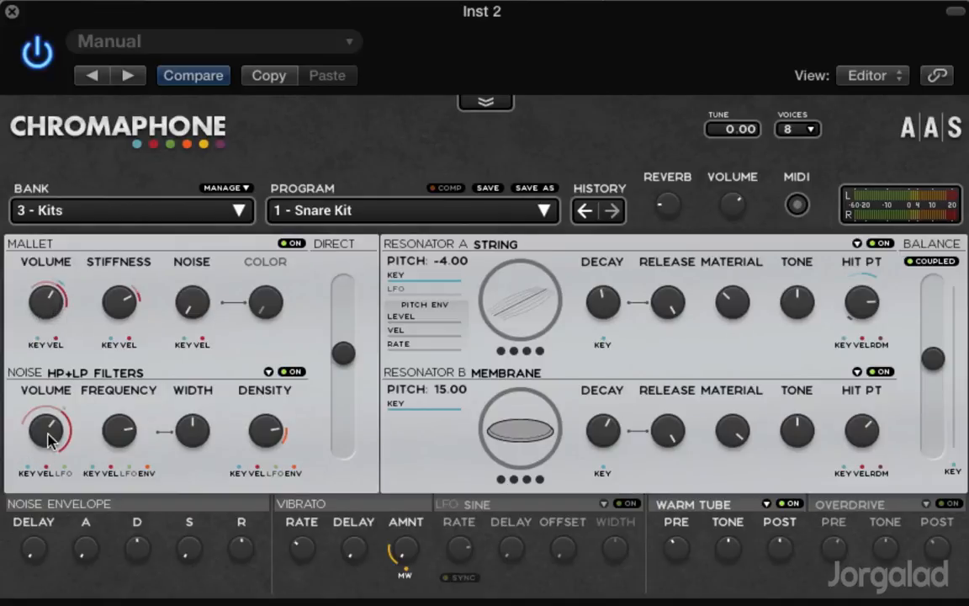
pyautogui.moveTo(518, 418)
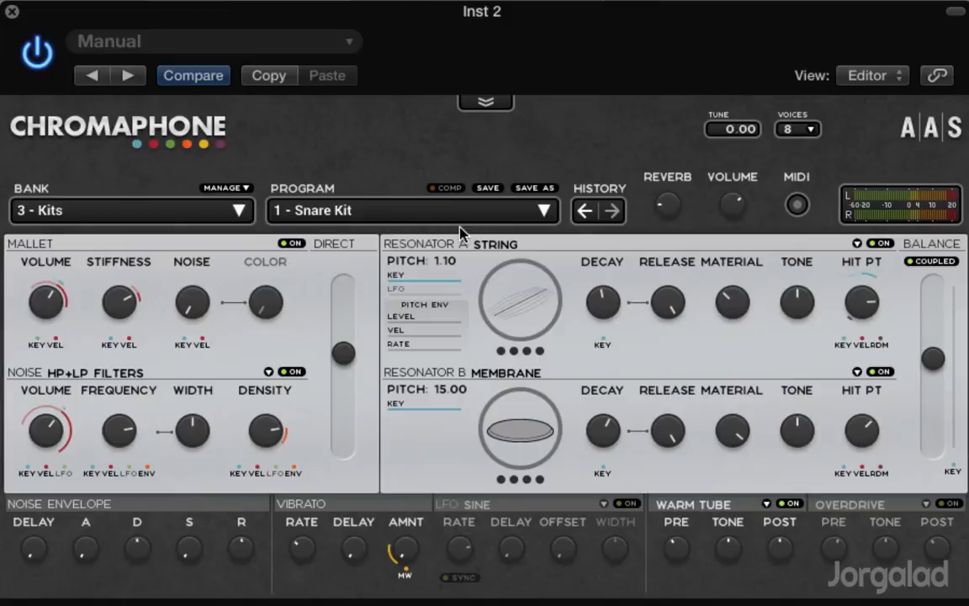
pyautogui.moveTo(437, 261); pyautogui.dragTo(448, 327)
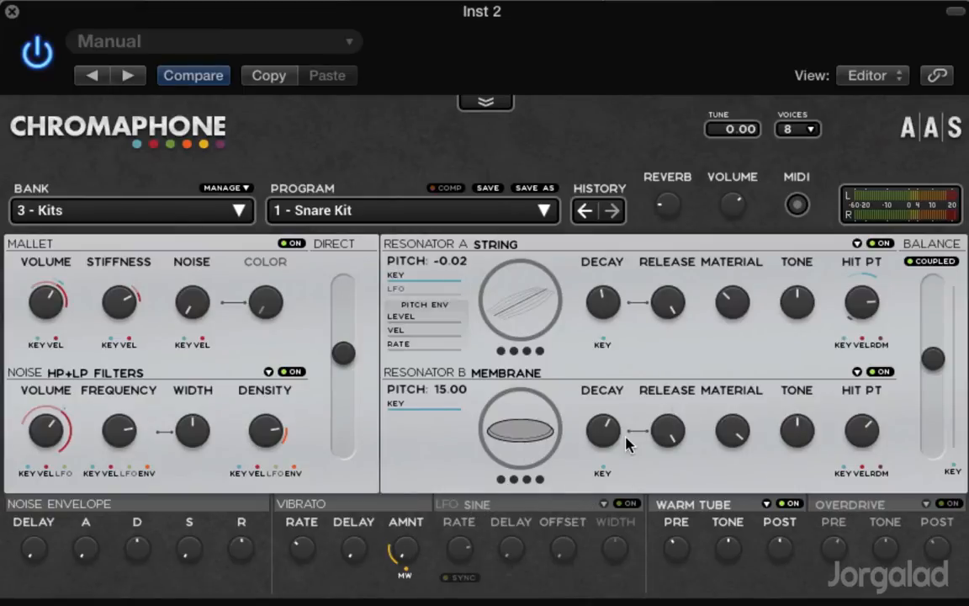
pyautogui.moveTo(646, 480)
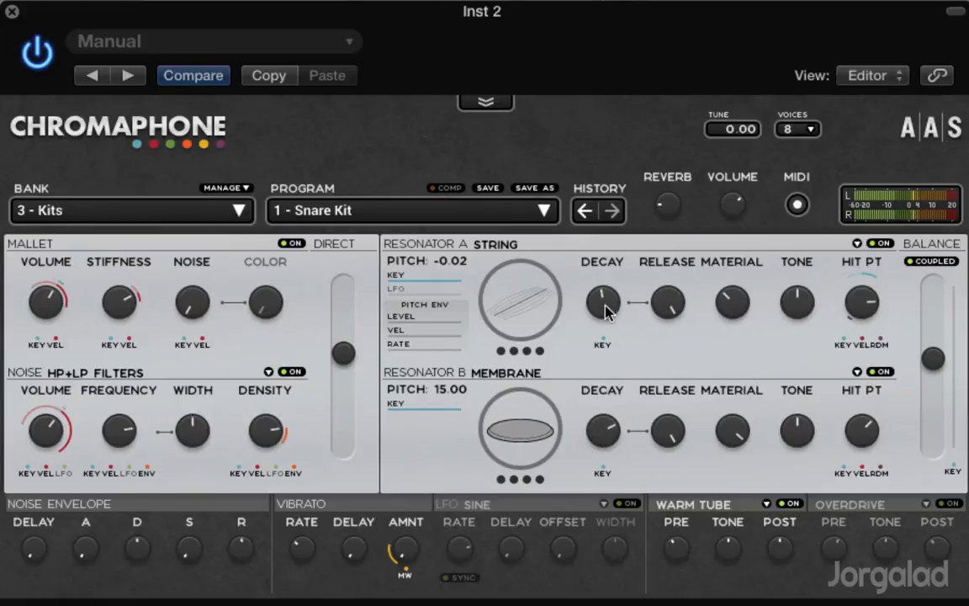
pyautogui.moveTo(603, 302); pyautogui.dragTo(602, 278)
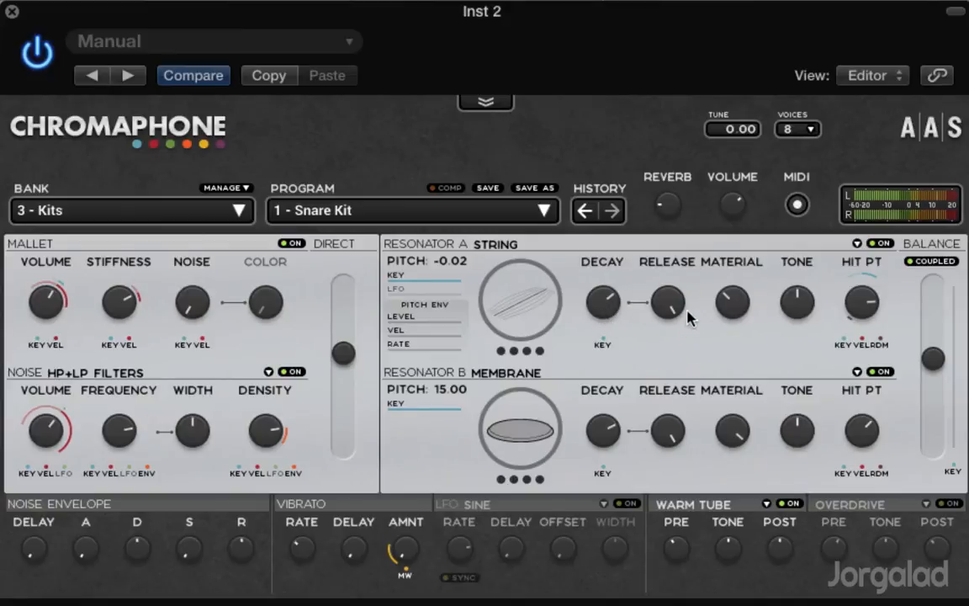
pyautogui.moveTo(778, 290)
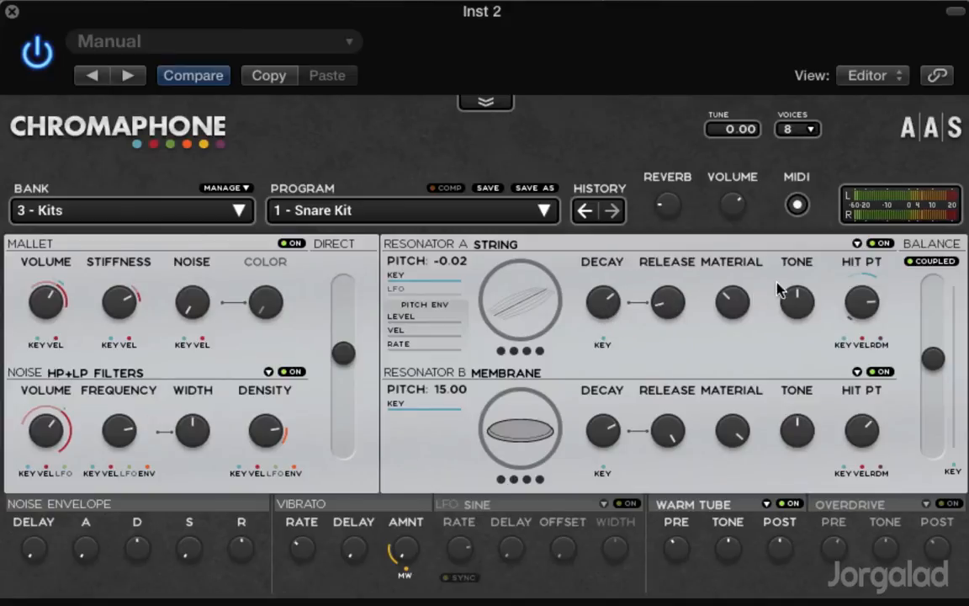
pyautogui.moveTo(732, 303); pyautogui.dragTo(732, 286)
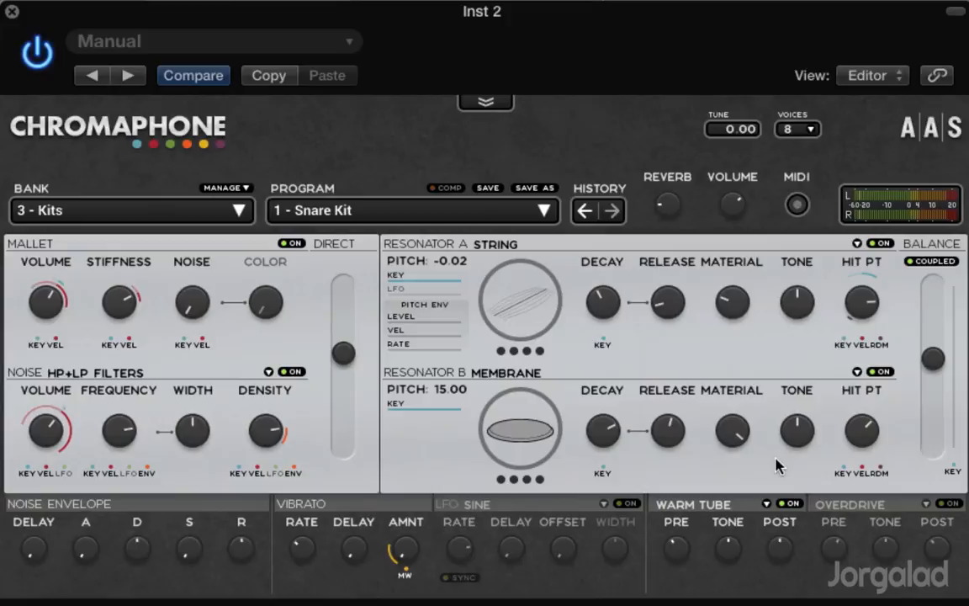
pyautogui.moveTo(636, 461)
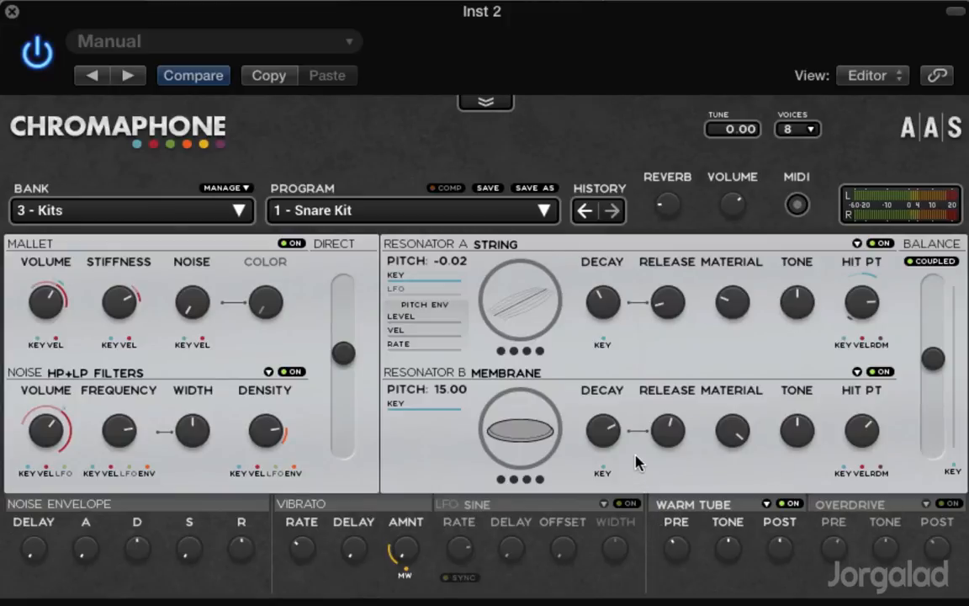
pyautogui.moveTo(603, 340)
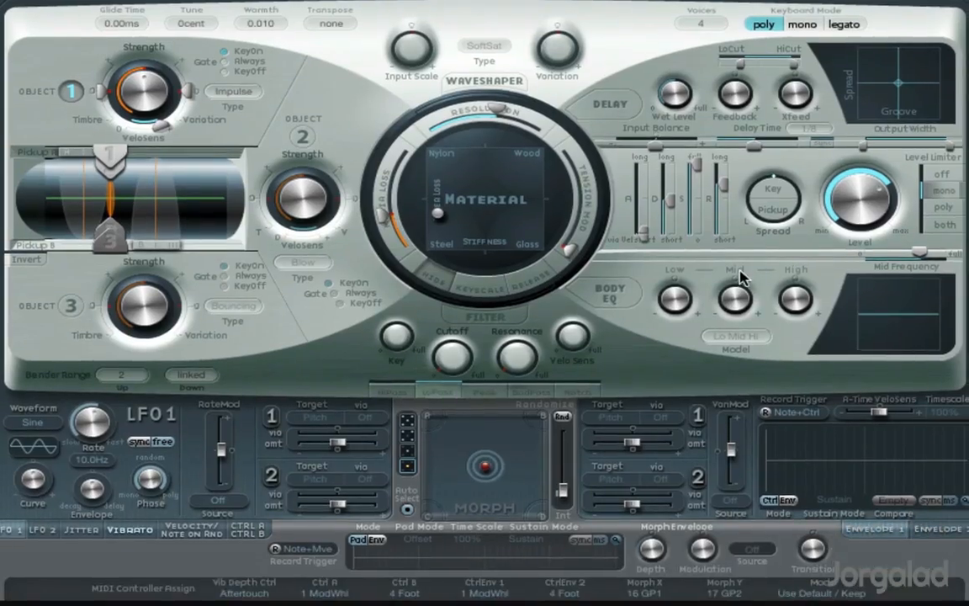
pyautogui.moveTo(833, 318)
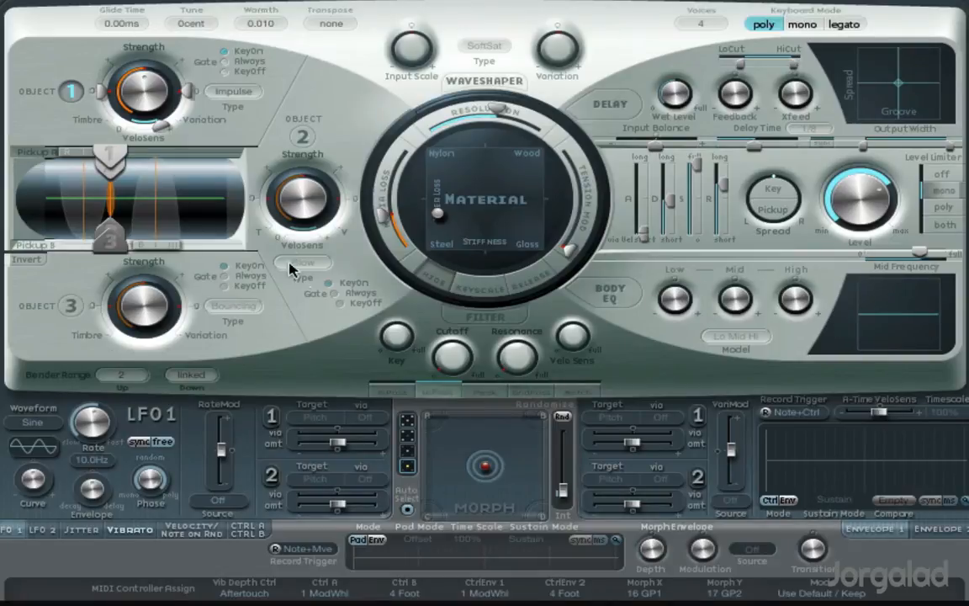
pyautogui.moveTo(643, 429)
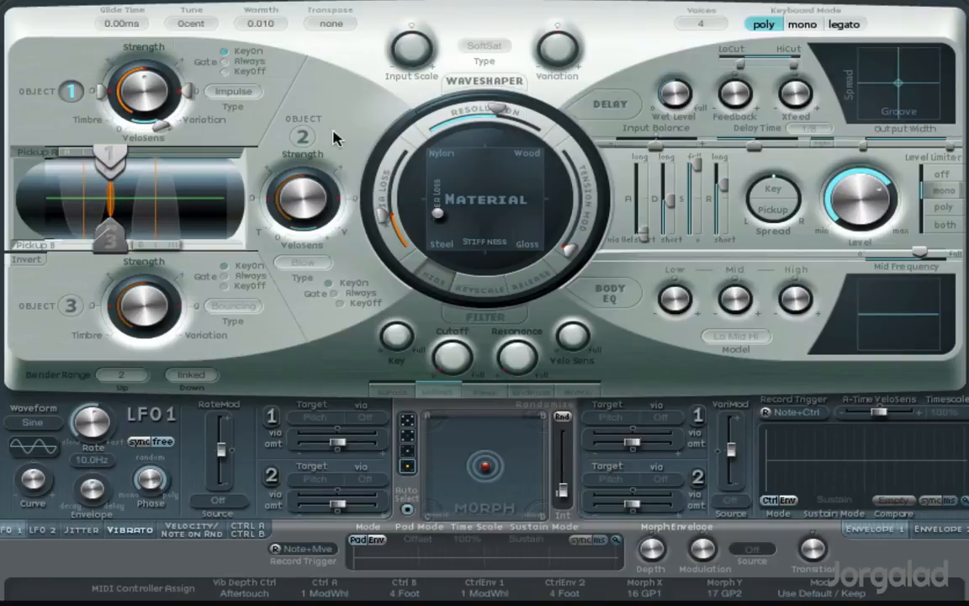
pyautogui.moveTo(366, 221)
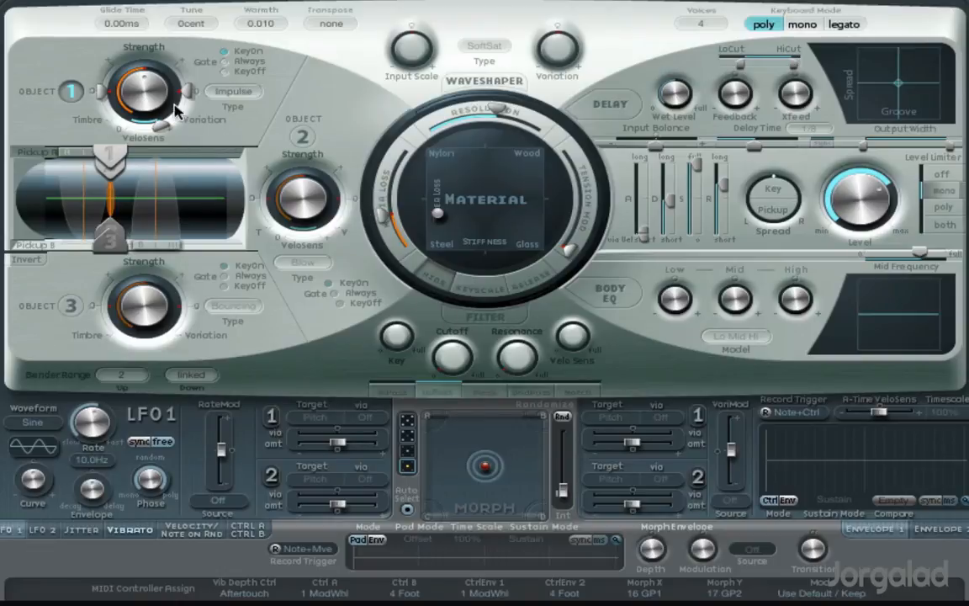
# - Bring up Object 1's exciter type list to choose Pick
pyautogui.click(232, 91)
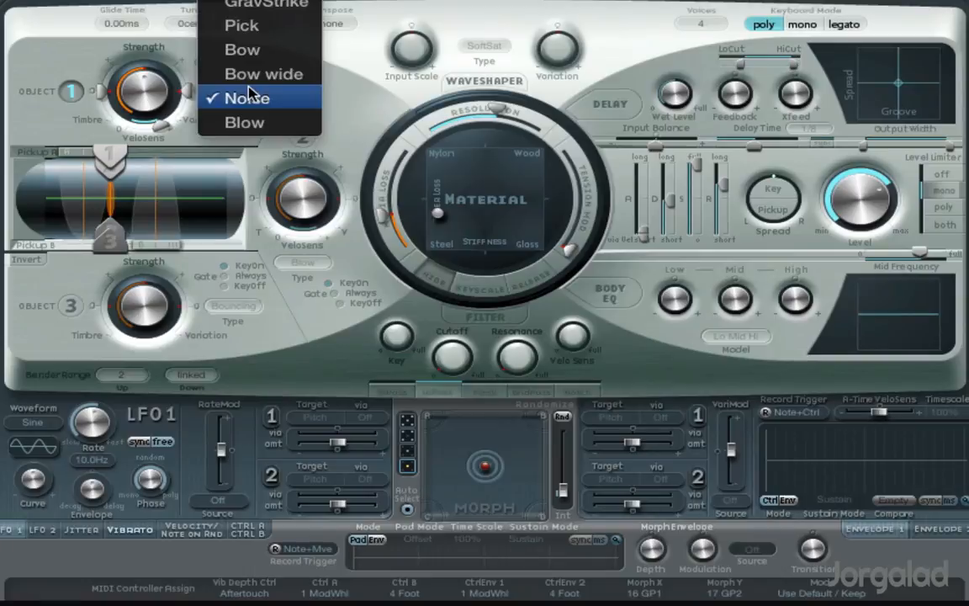
pyautogui.moveTo(244, 51)
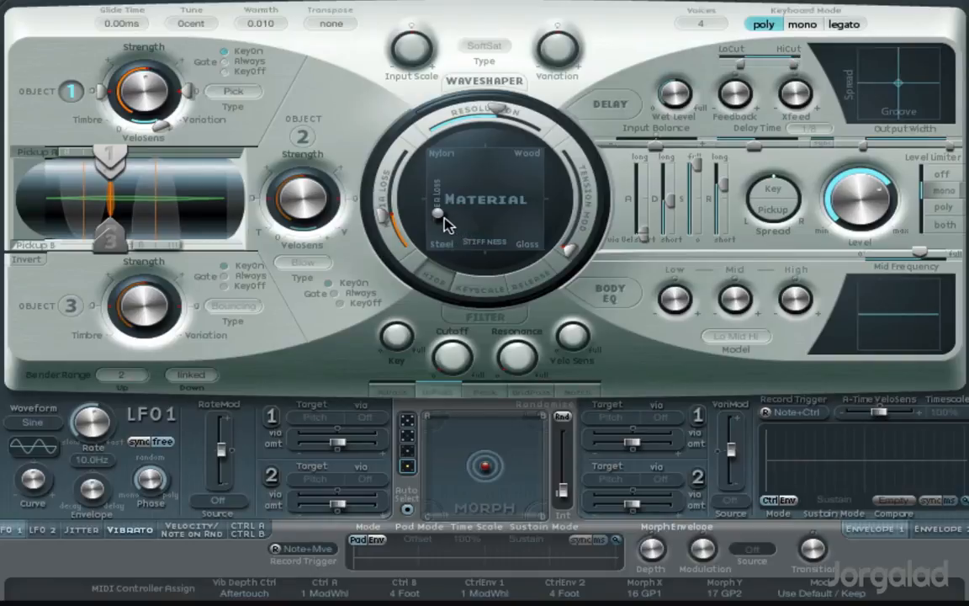
pyautogui.moveTo(451, 220)
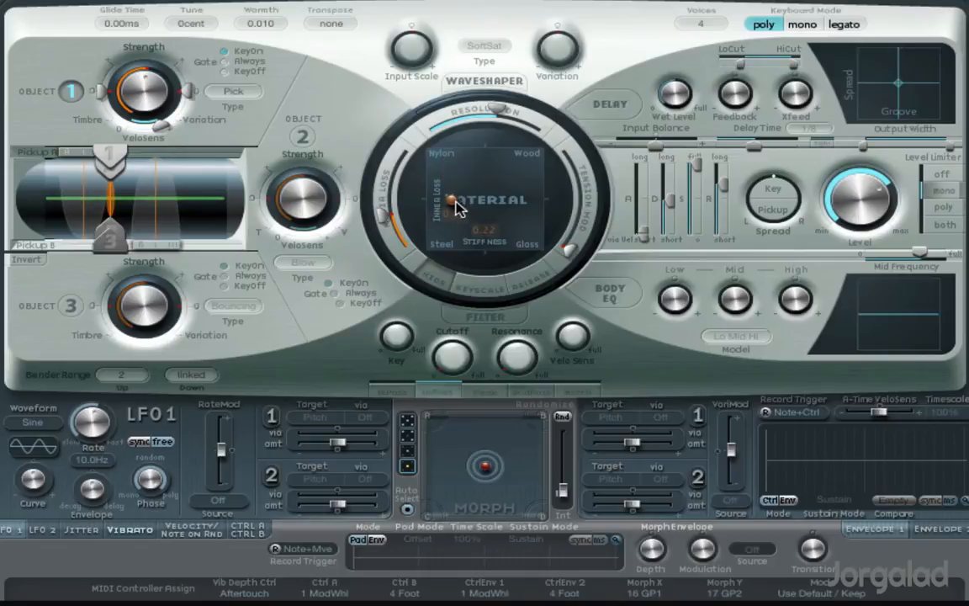
# - Fine-tune the material blend and slide both pickups along the string display
pyautogui.moveTo(454, 205); pyautogui.dragTo(446, 244)
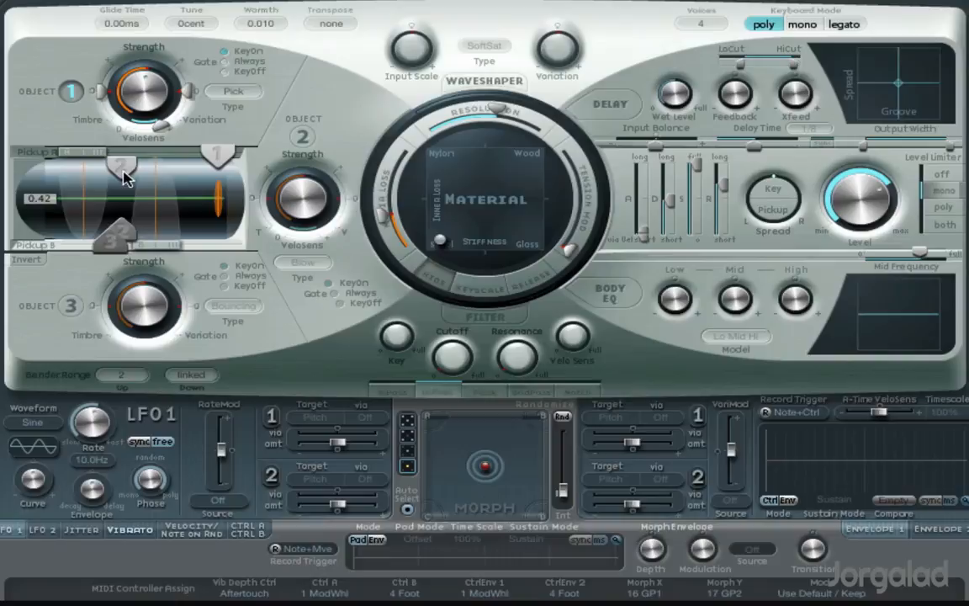
pyautogui.moveTo(125, 176); pyautogui.dragTo(141, 239)
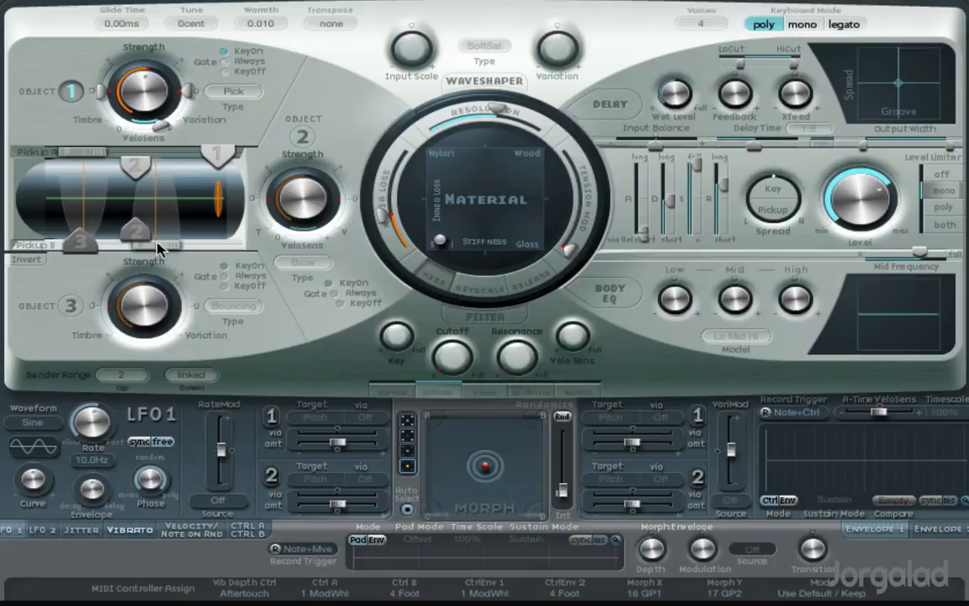
pyautogui.moveTo(132, 168); pyautogui.dragTo(131, 232)
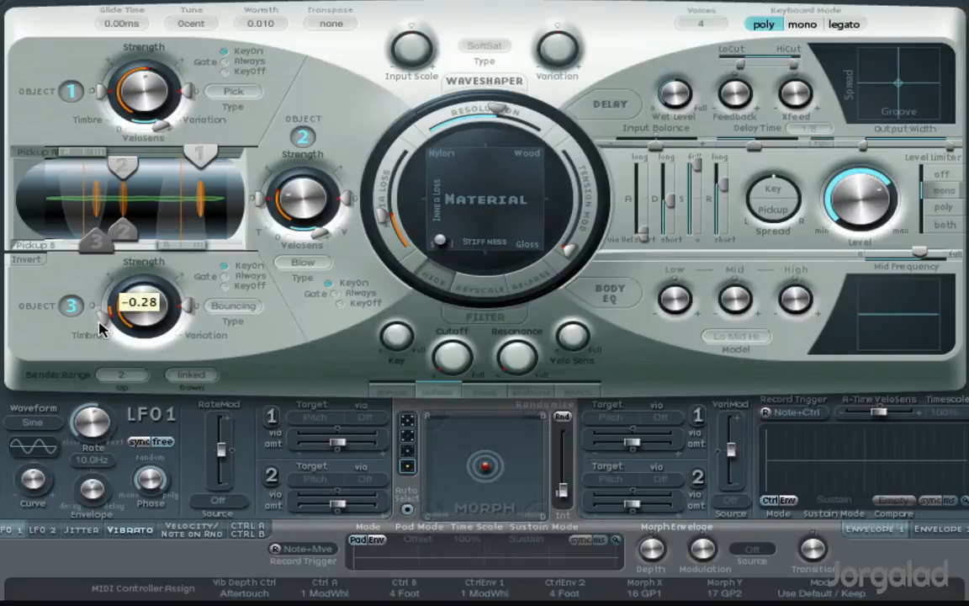
# - Set Object 3's strength knob to a negative value around -0.50
pyautogui.moveTo(138, 303); pyautogui.dragTo(117, 323)
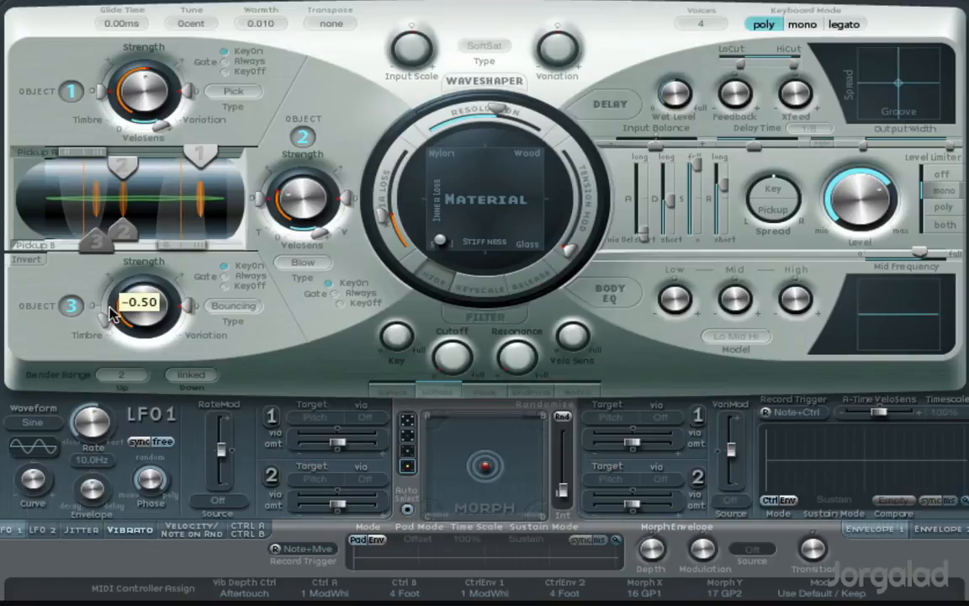
pyautogui.moveTo(148, 320); pyautogui.dragTo(152, 294)
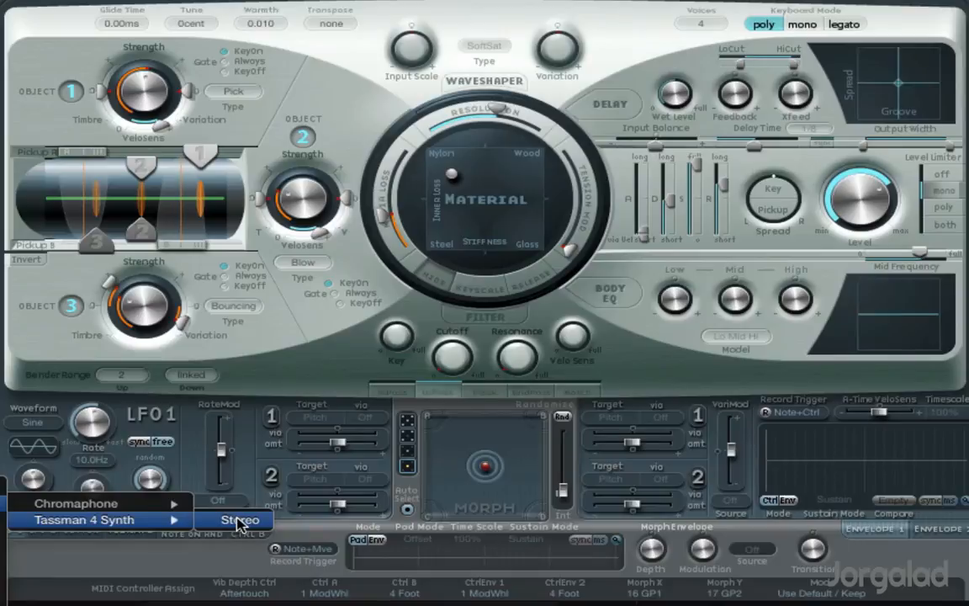
# - Load Tassman 4 Synth as a stereo instrument and bring up its Bassmosphere BC panel
pyautogui.click(241, 519)
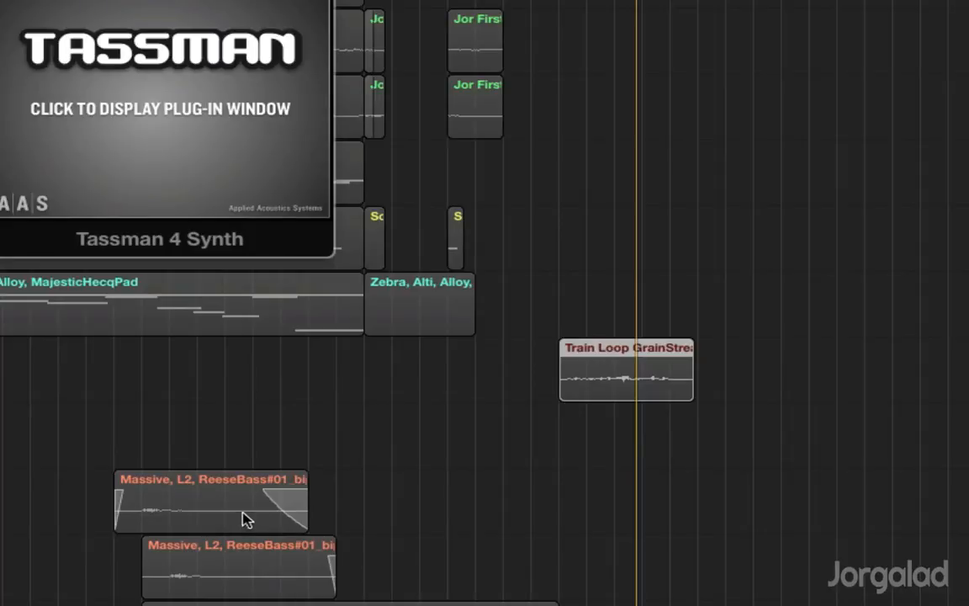
pyautogui.click(160, 127)
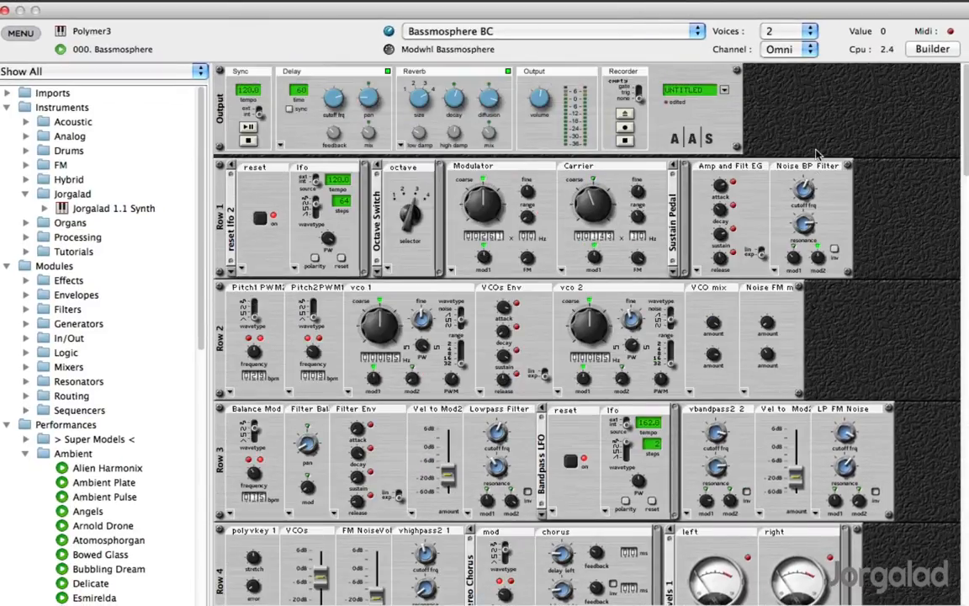
# - Switch to the Builder wiring view and reposition the noise module slightly
pyautogui.click(933, 49)
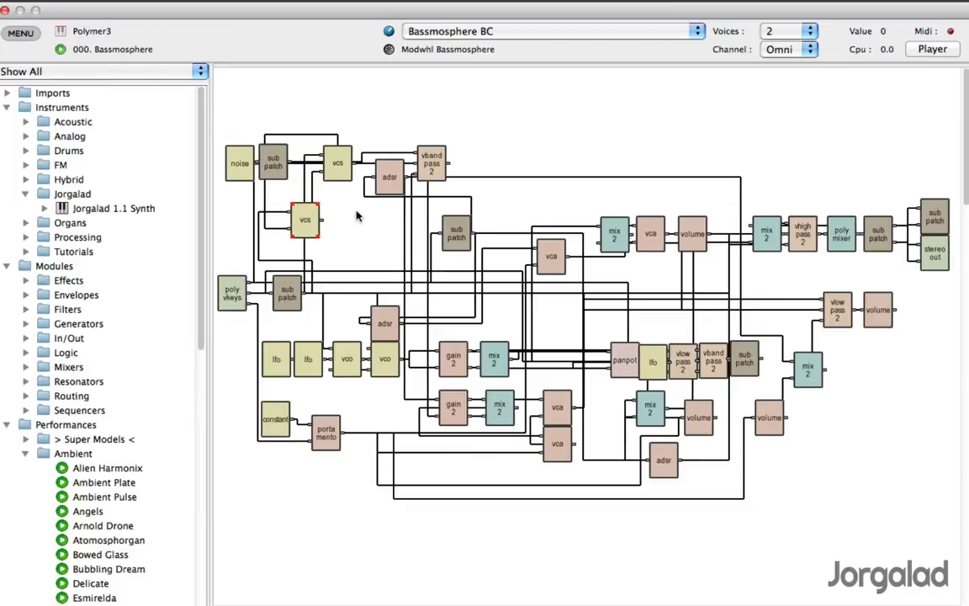
pyautogui.click(239, 163)
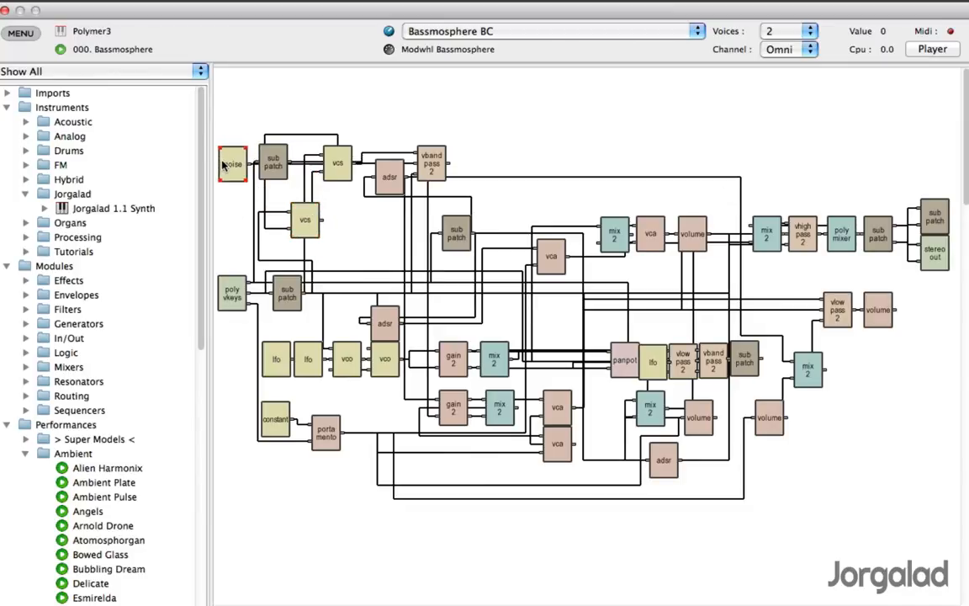
pyautogui.moveTo(232, 165); pyautogui.dragTo(234, 132)
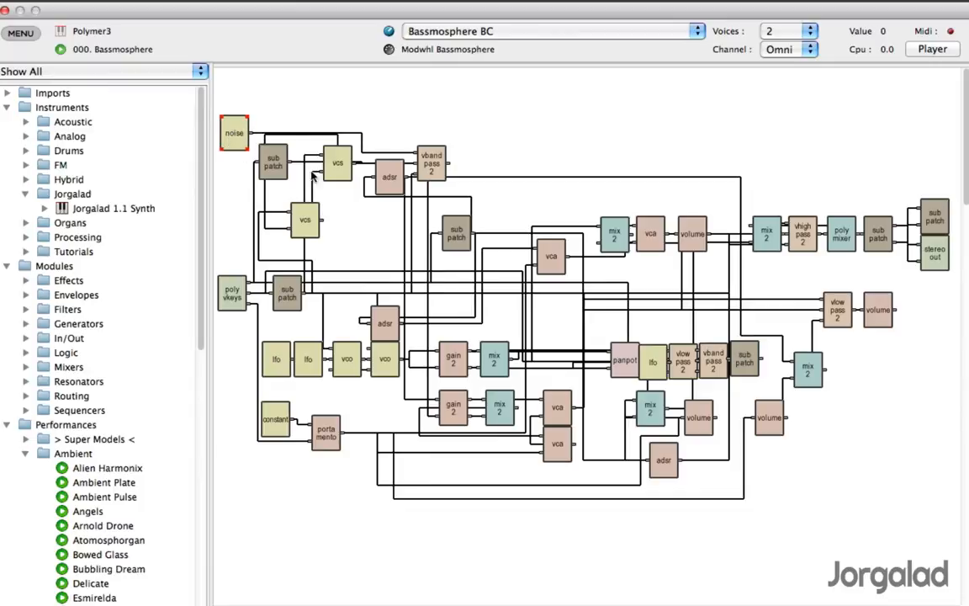
pyautogui.moveTo(825, 87)
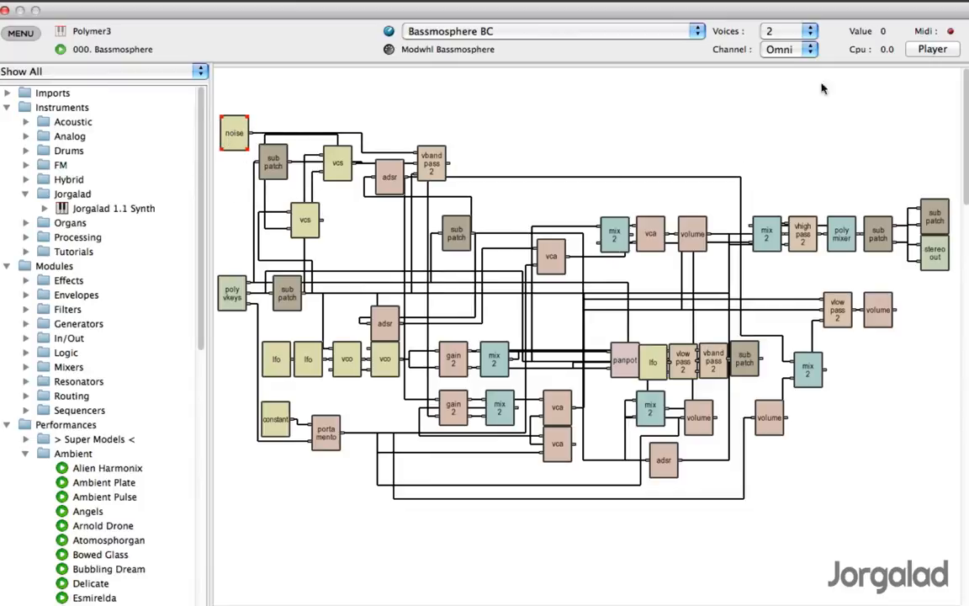
pyautogui.moveTo(603, 387)
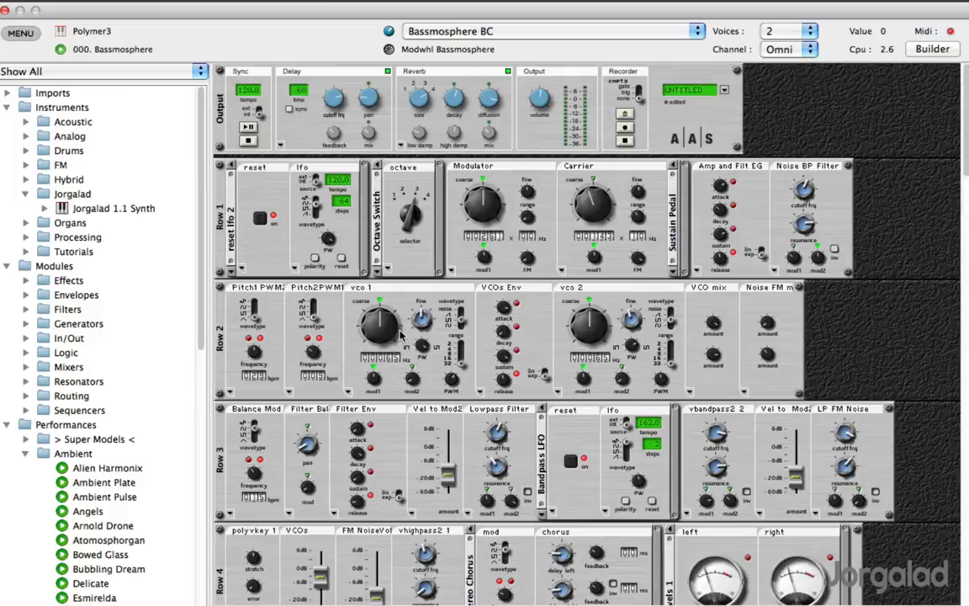
# - Turn a vco 2 knob on the Bassmosphere BC patch to a higher value
pyautogui.moveTo(378, 323); pyautogui.dragTo(412, 306)
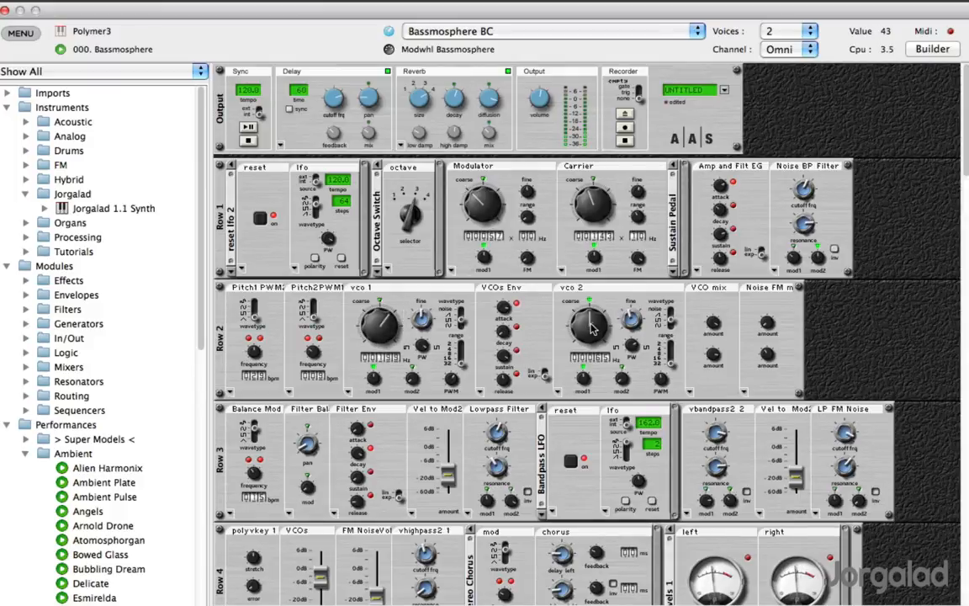
pyautogui.moveTo(589, 323); pyautogui.dragTo(589, 317)
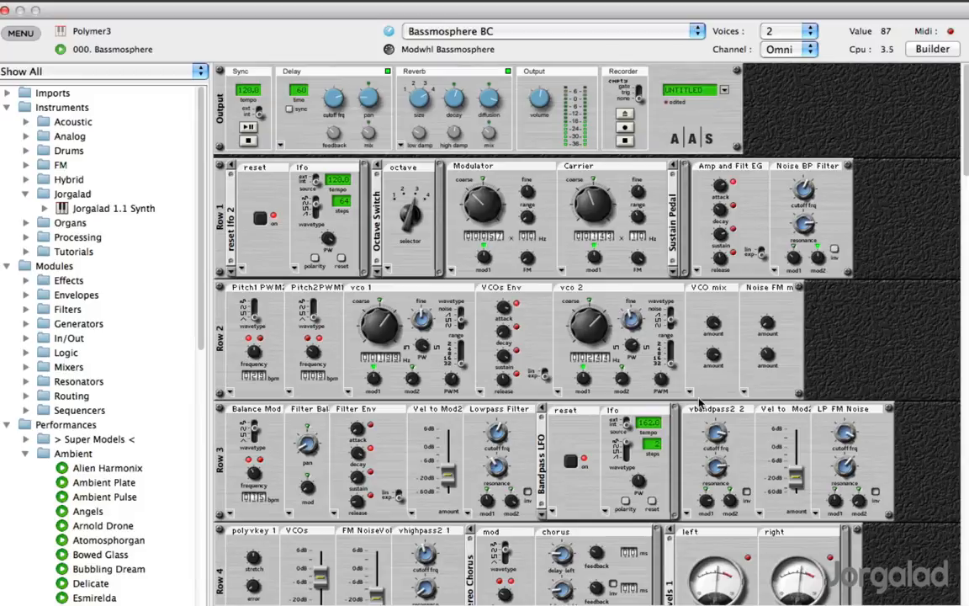
# - Choose a different patch from the preset list and answer the save-changes prompt
pyautogui.click(547, 30)
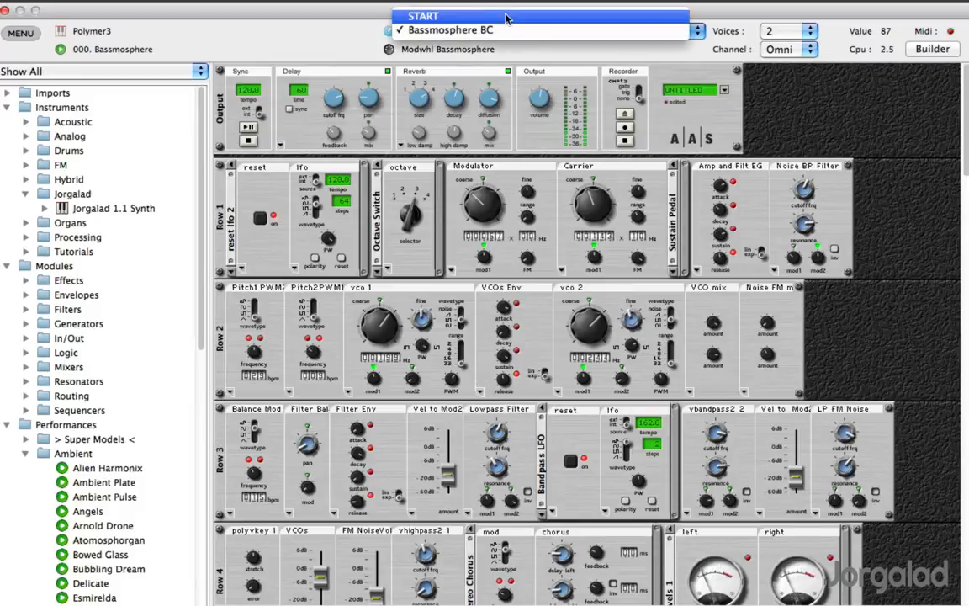
pyautogui.click(451, 31)
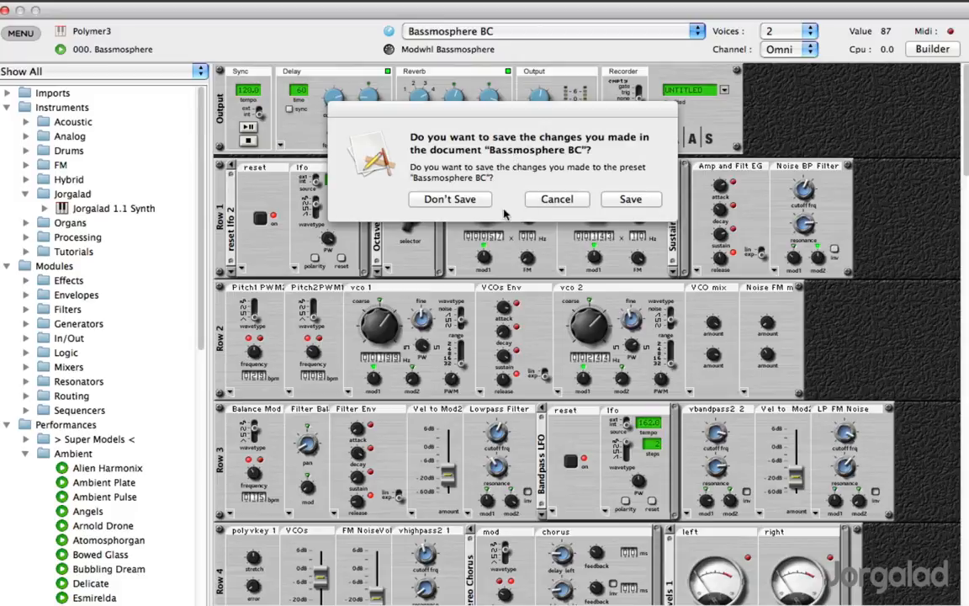
pyautogui.click(449, 198)
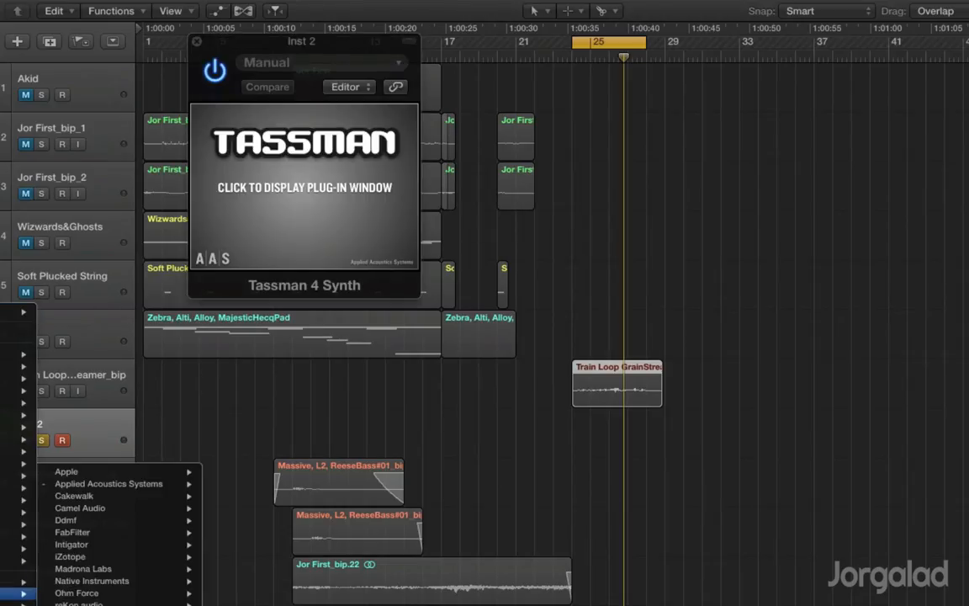
pyautogui.moveTo(91, 580)
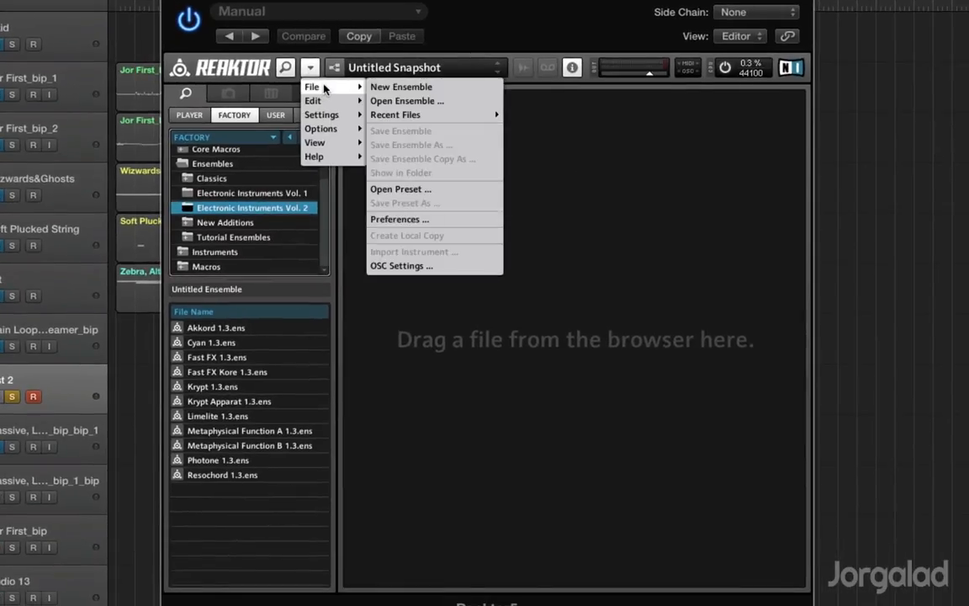
pyautogui.moveTo(435, 101)
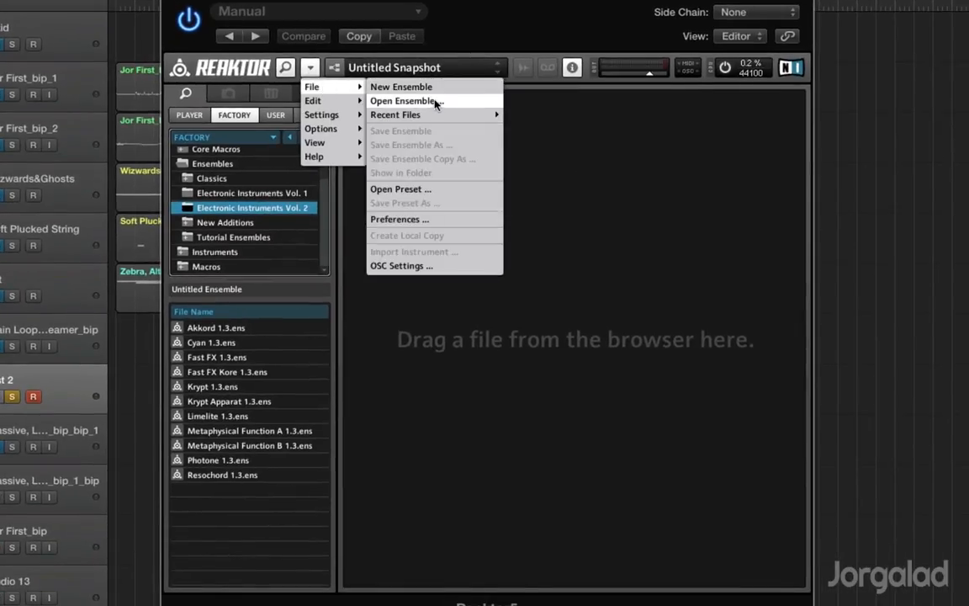
# - Open SteamPipe+Analogic Filterbank.ens from Reaktor's Ensembles folder
pyautogui.click(407, 101)
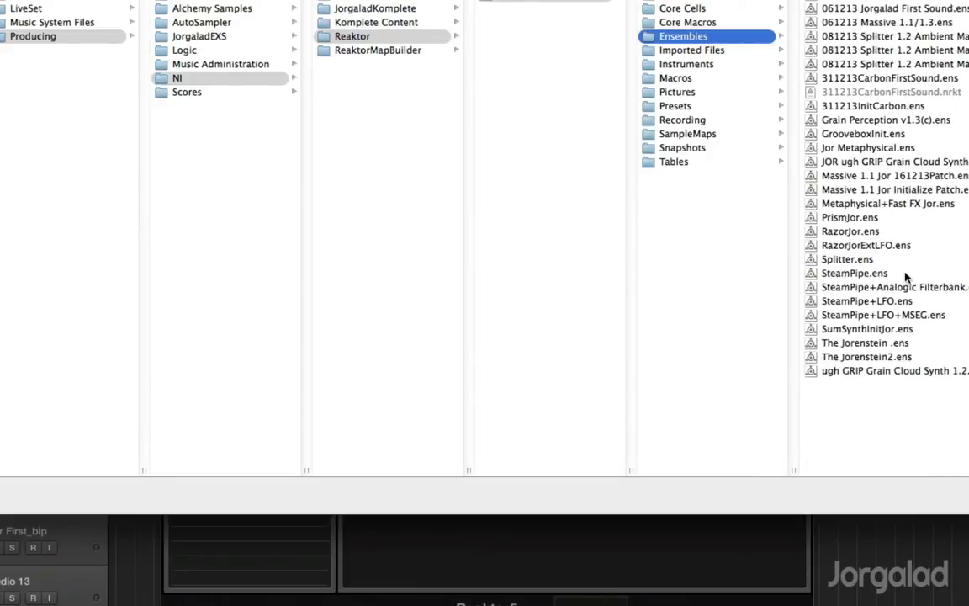
pyautogui.click(894, 286)
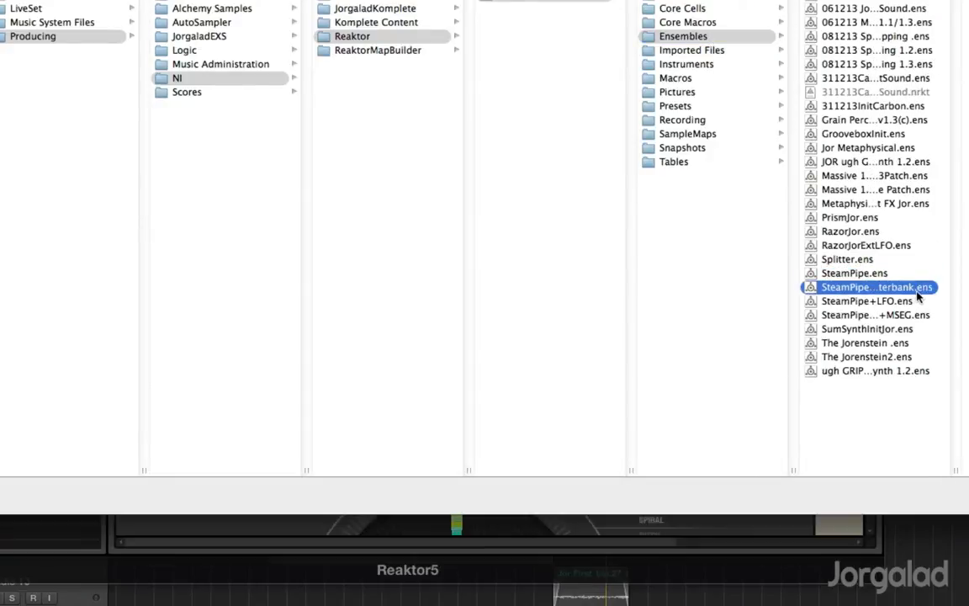
pyautogui.doubleClick(877, 286)
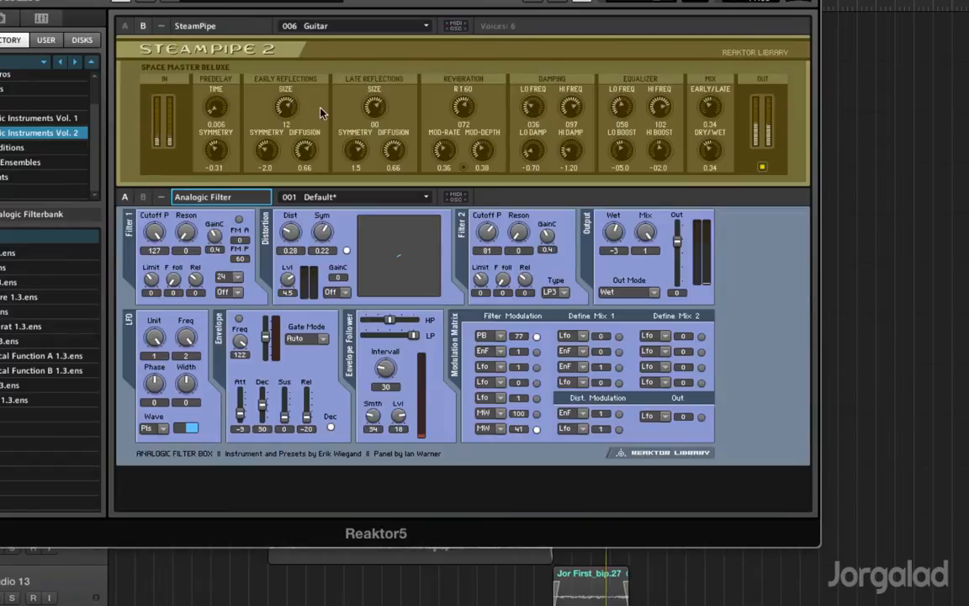
pyautogui.moveTo(725, 160)
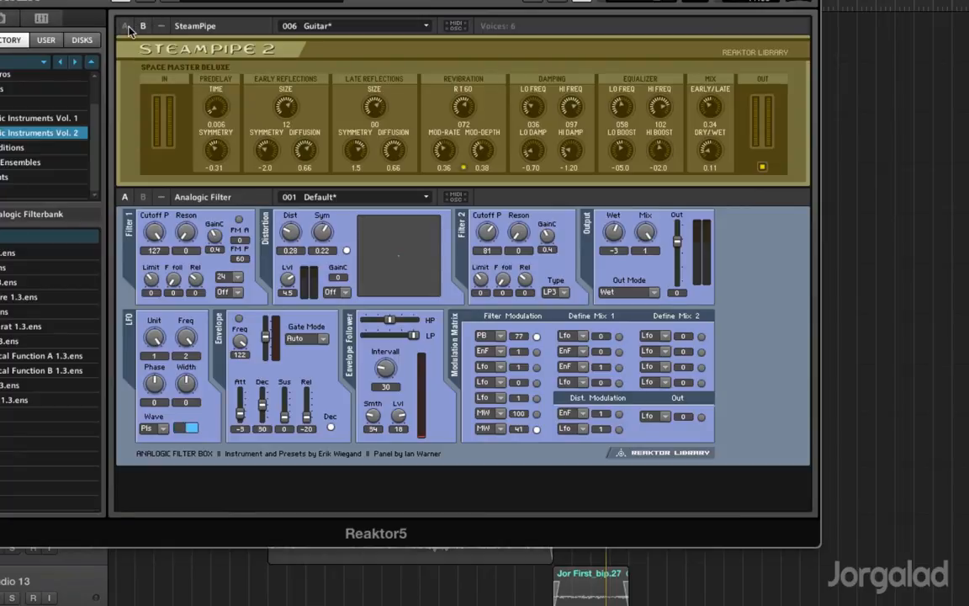
# - Change a reverb knob on SteamPipe 2 so the 006 Guitar snapshot shows as edited
pyautogui.click(186, 427)
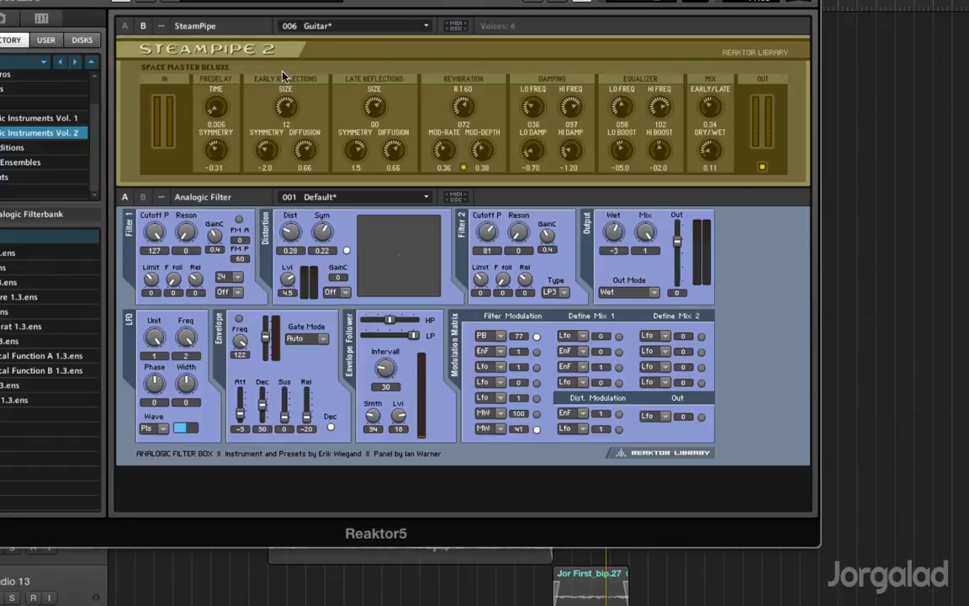
pyautogui.moveTo(168, 64)
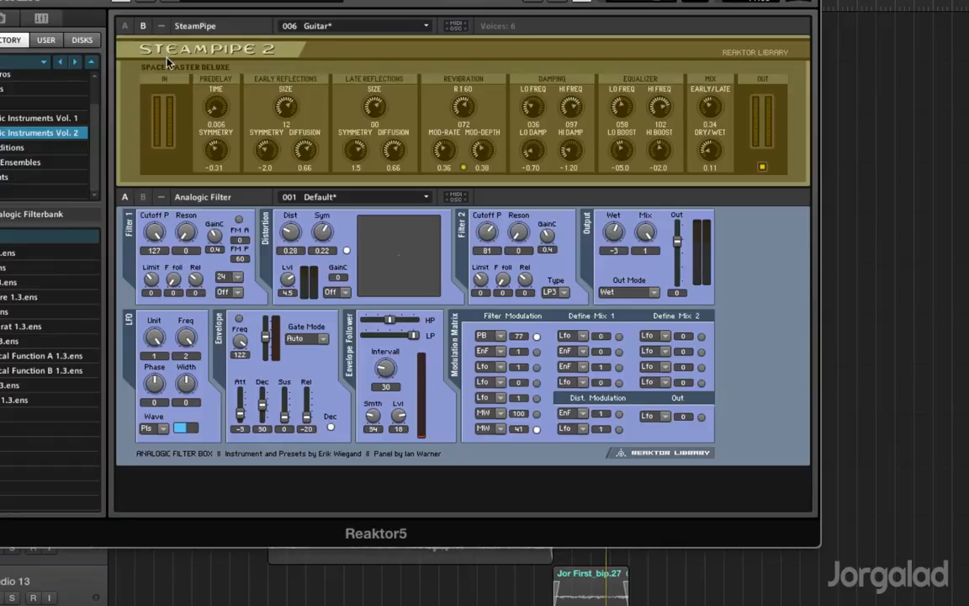